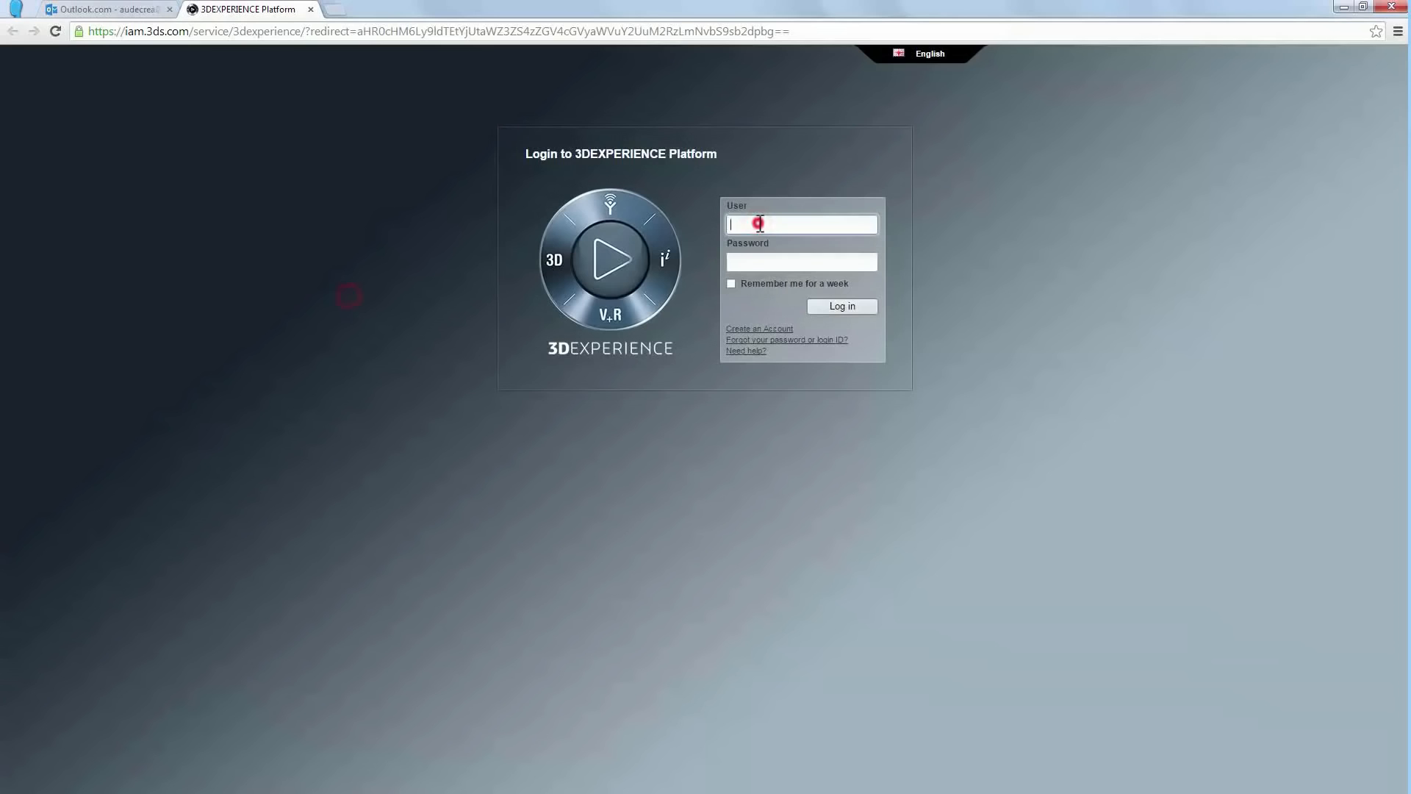
- Log in to the 3DEXPERIENCE Platform to reach the Cassiopeia Project dashboard
click(841, 306)
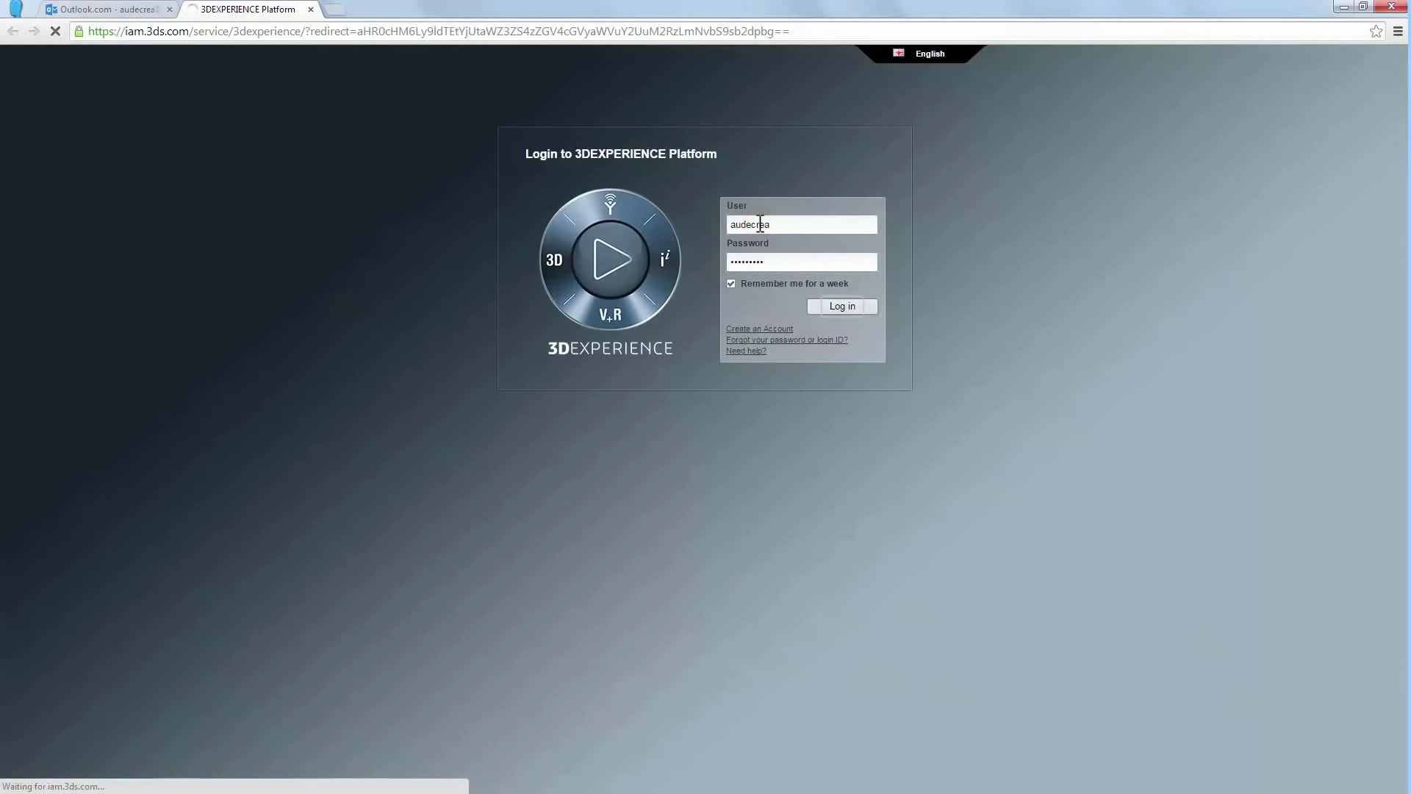
click(841, 305)
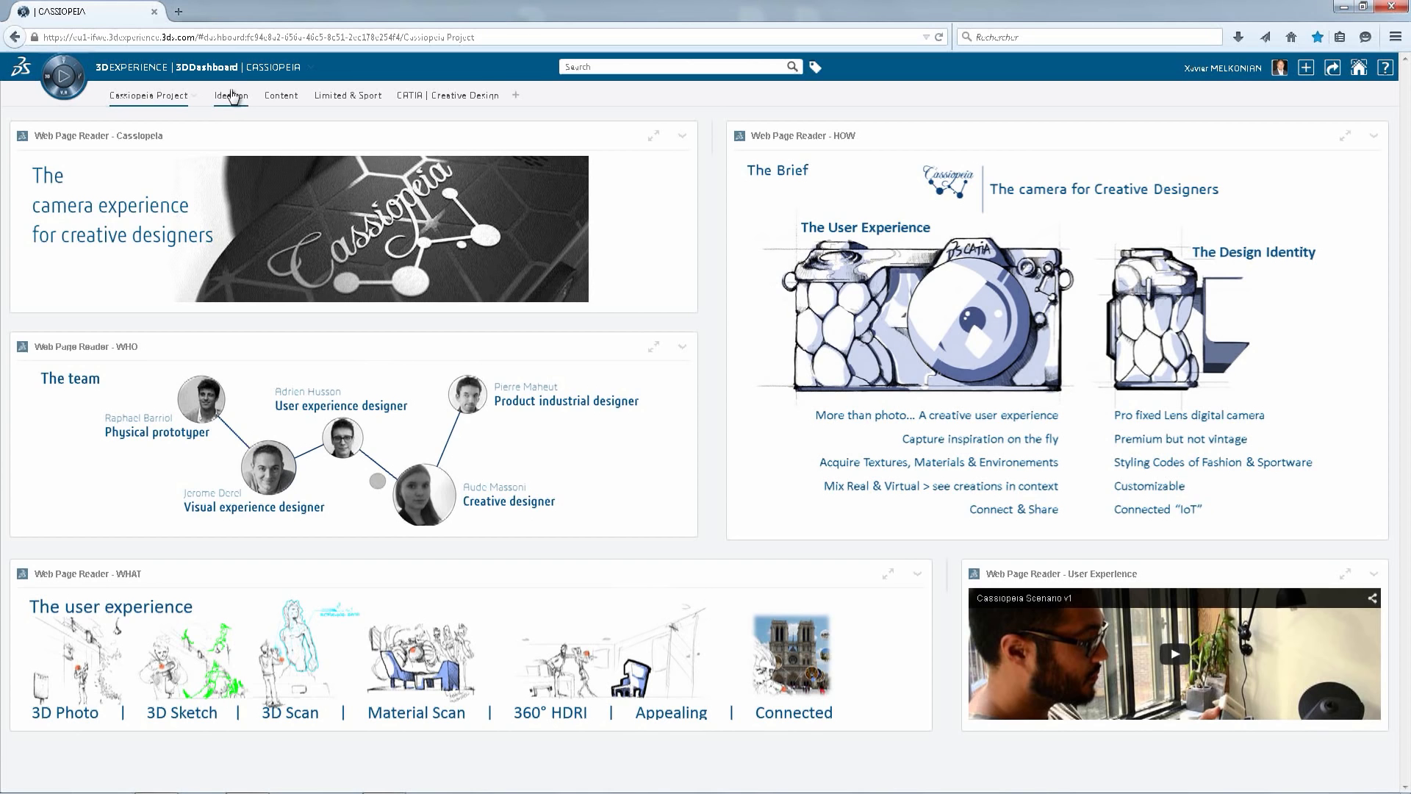
- Maximize 3DSwym on the Content page and filter by the mood board 6W tag
click(229, 96)
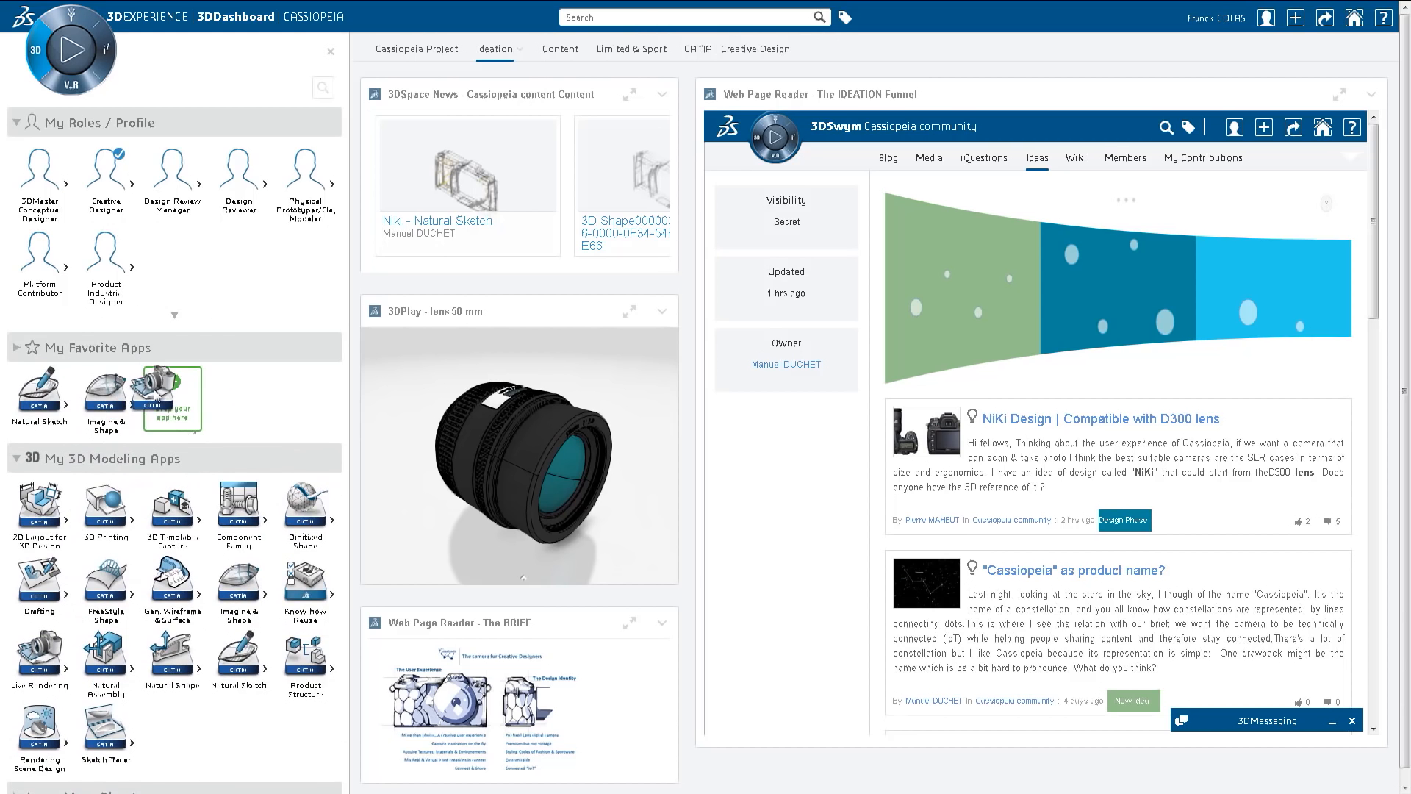
click(294, 49)
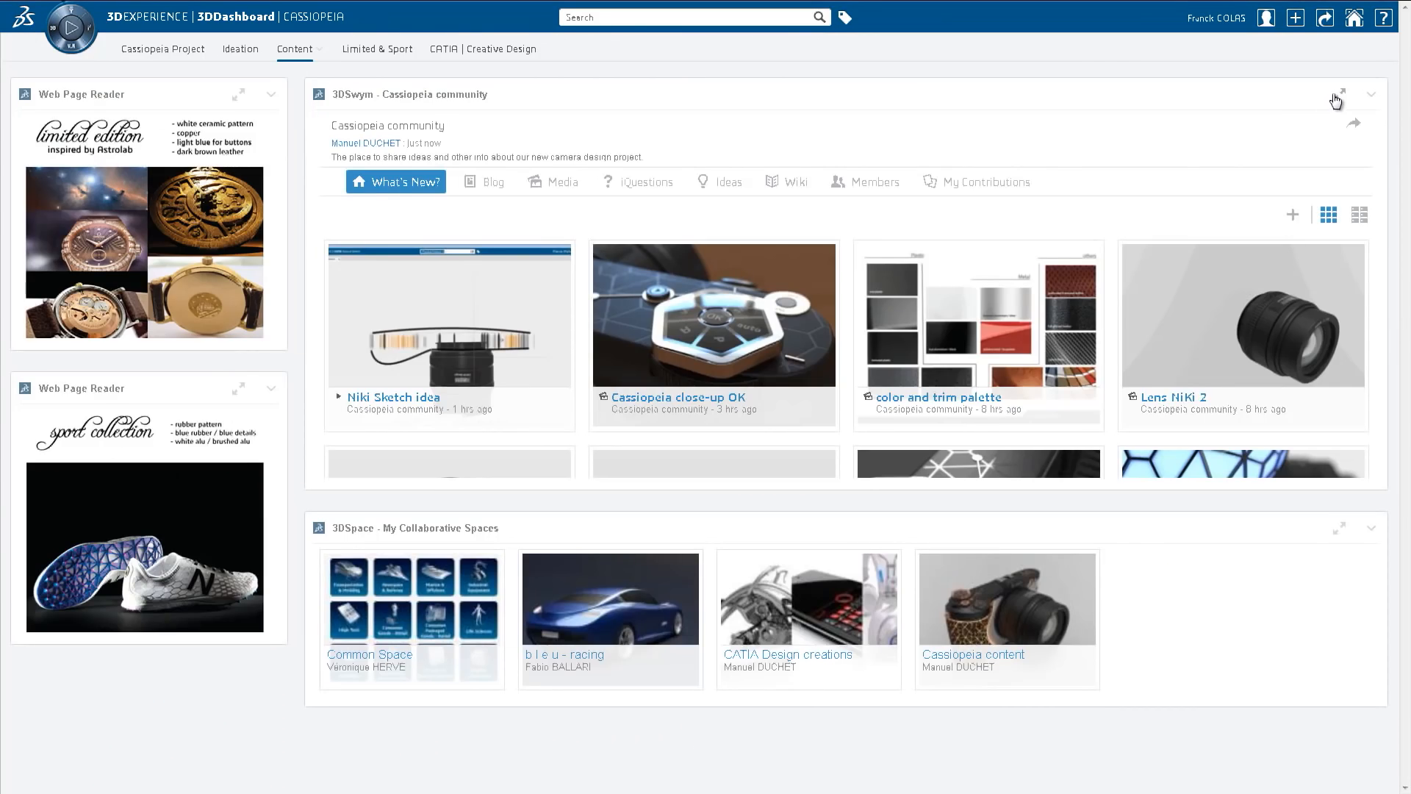
click(1342, 91)
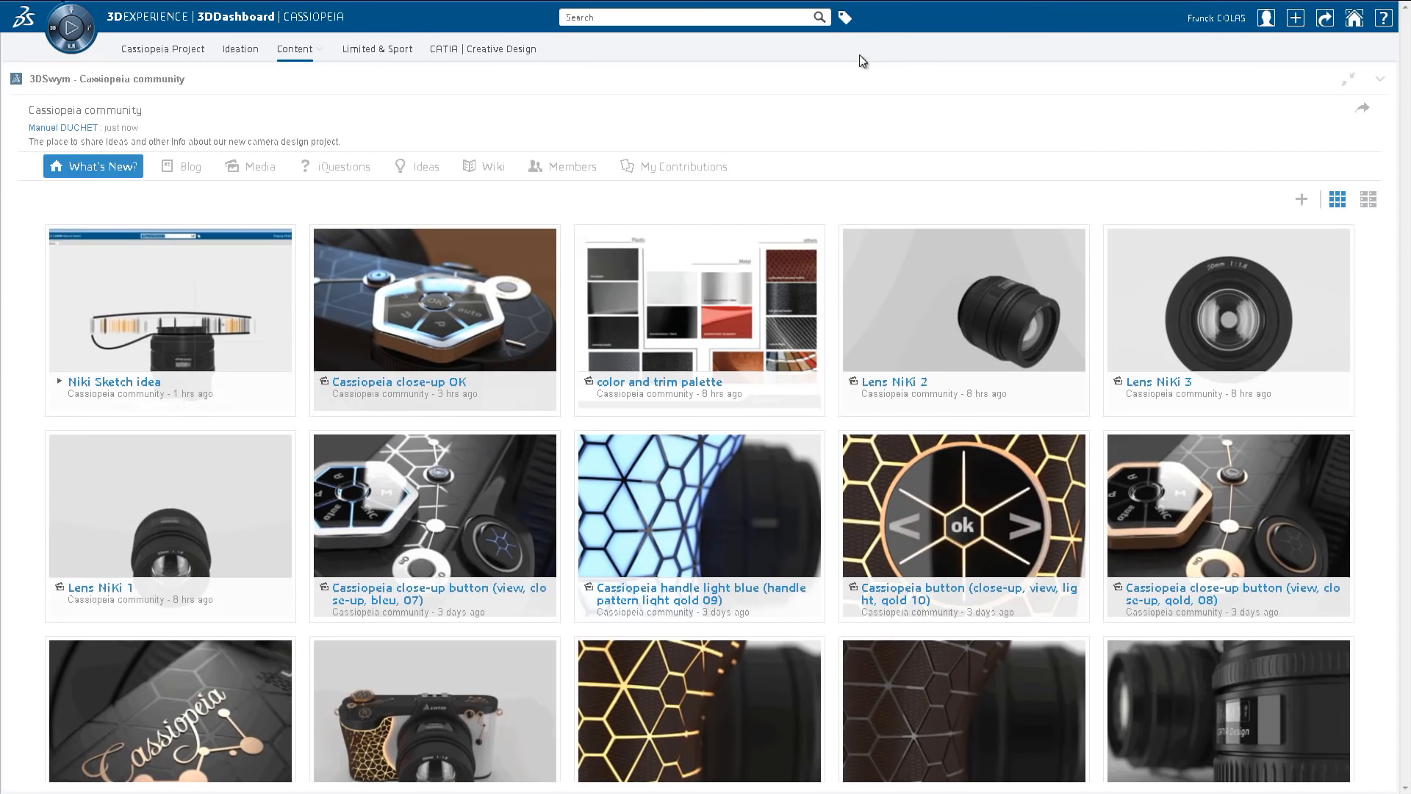
mouse_move(845, 16)
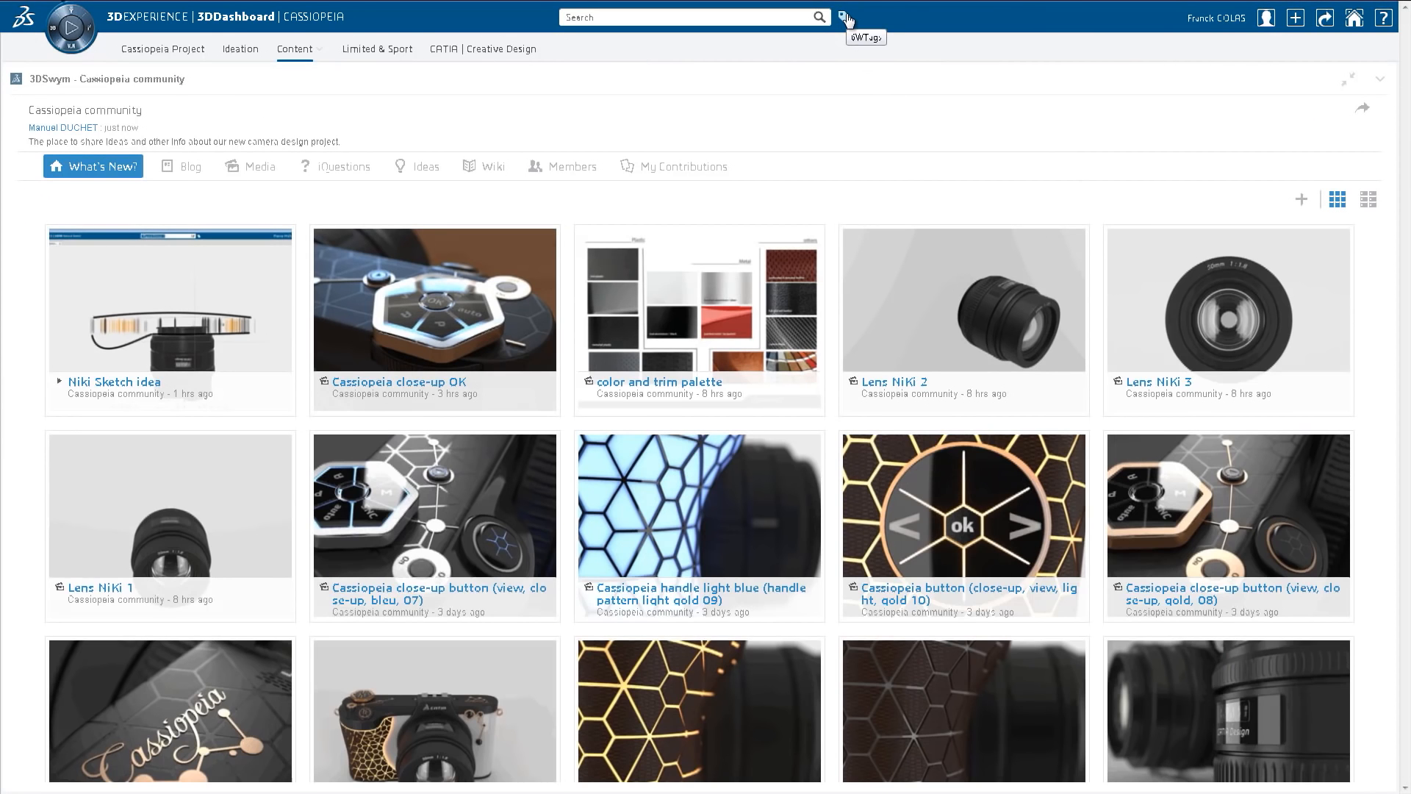
click(848, 16)
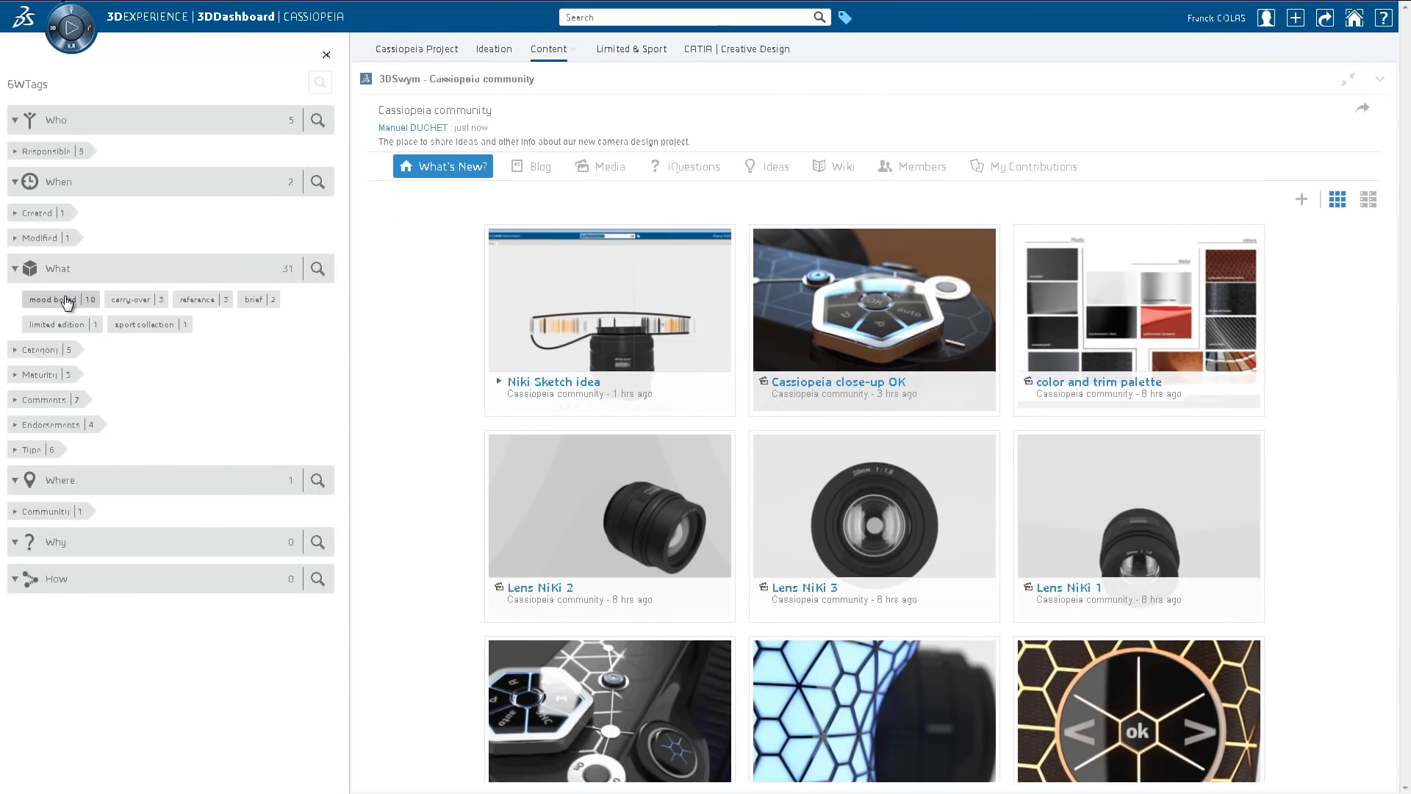
click(54, 299)
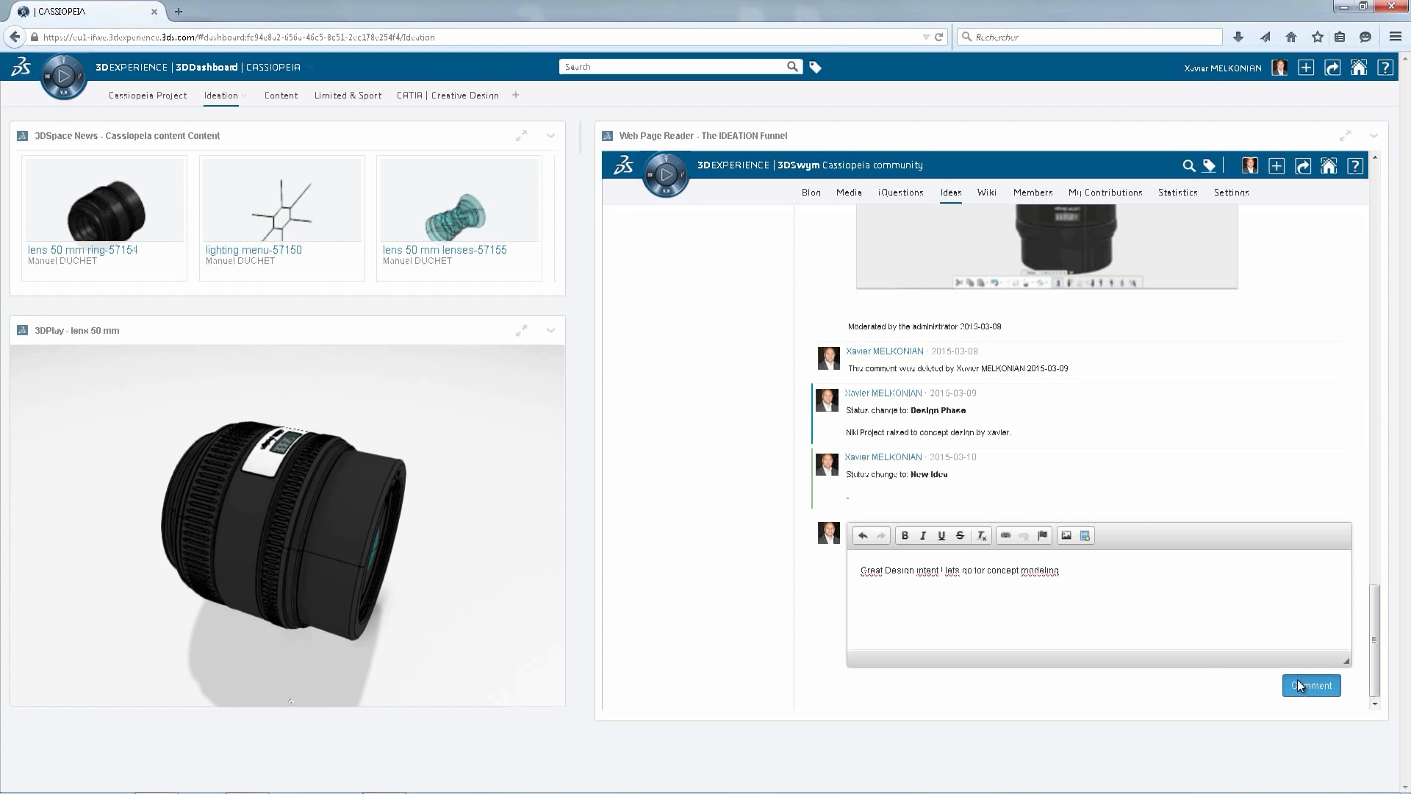
- Publish the drafted design-intent comment on the NiKi Design lens idea
click(1311, 684)
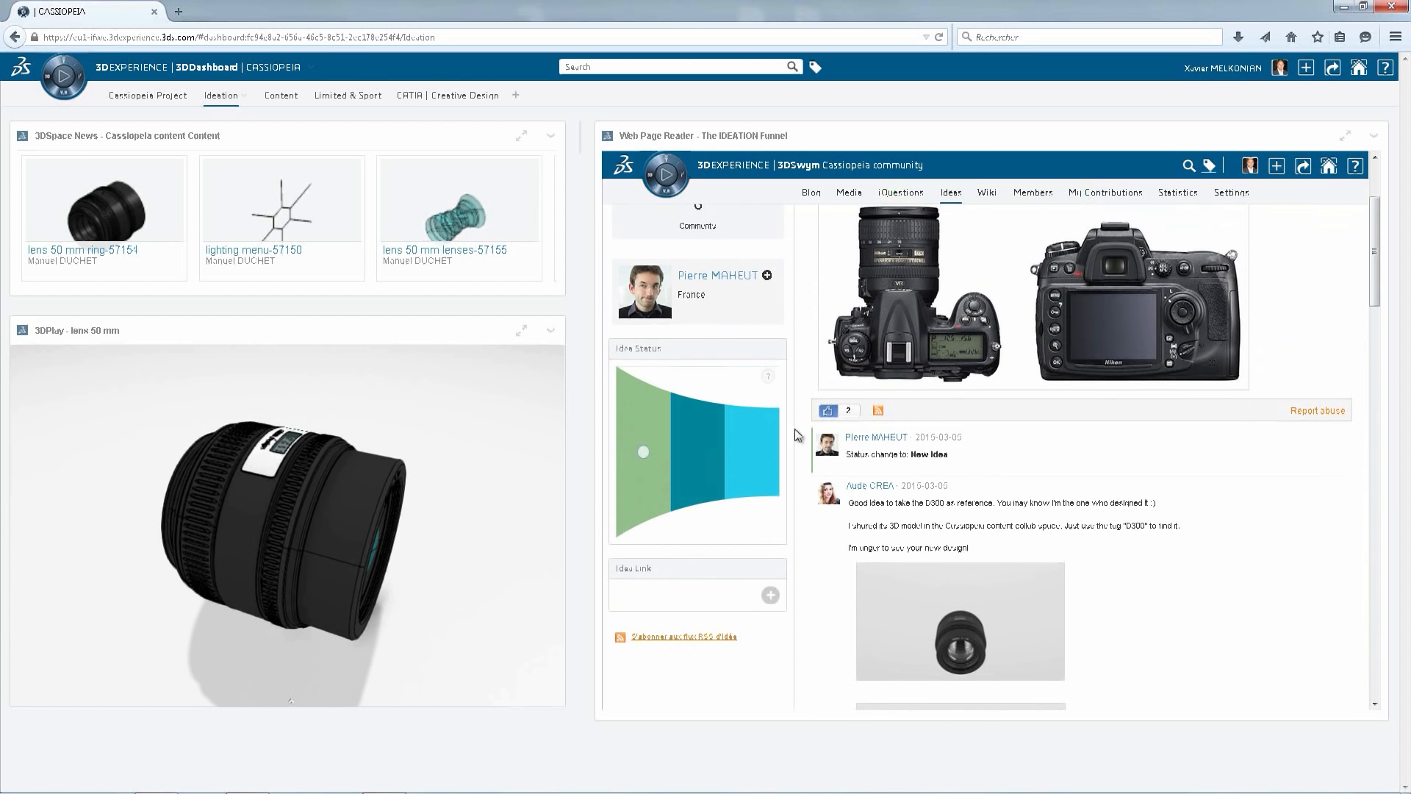
mouse_move(694, 459)
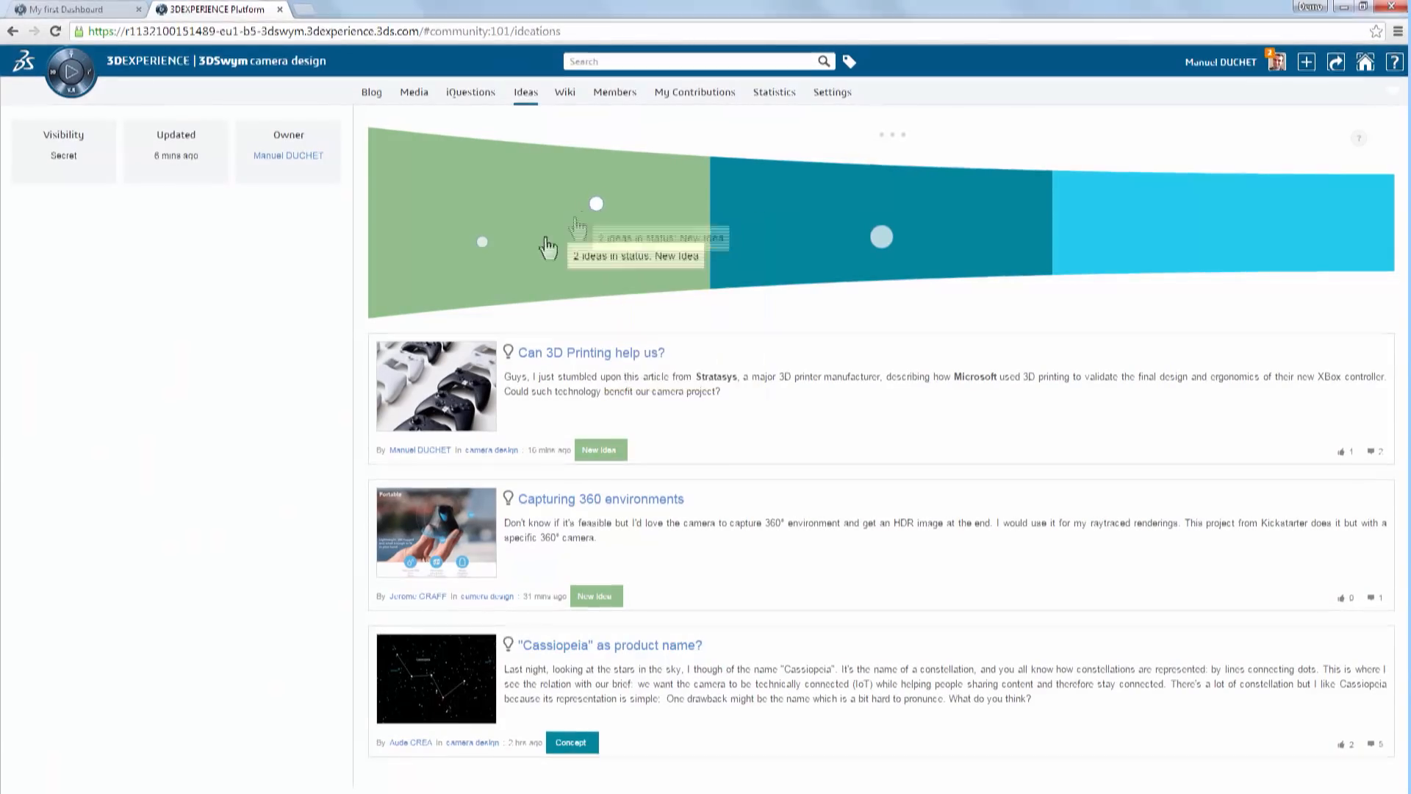
mouse_move(825, 246)
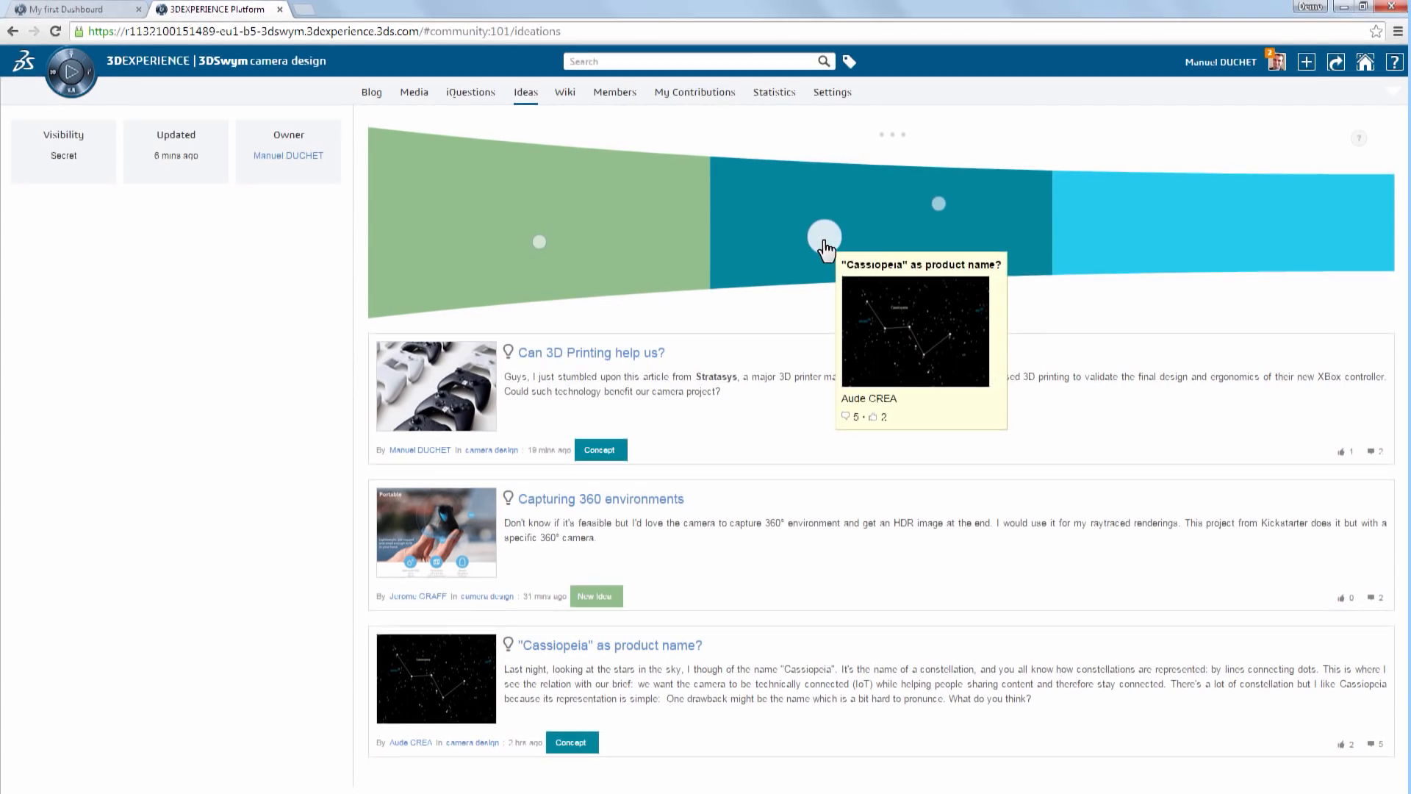
- Open the Concept-stage Cassiopeia idea and scroll its comments to the logo reply
click(821, 236)
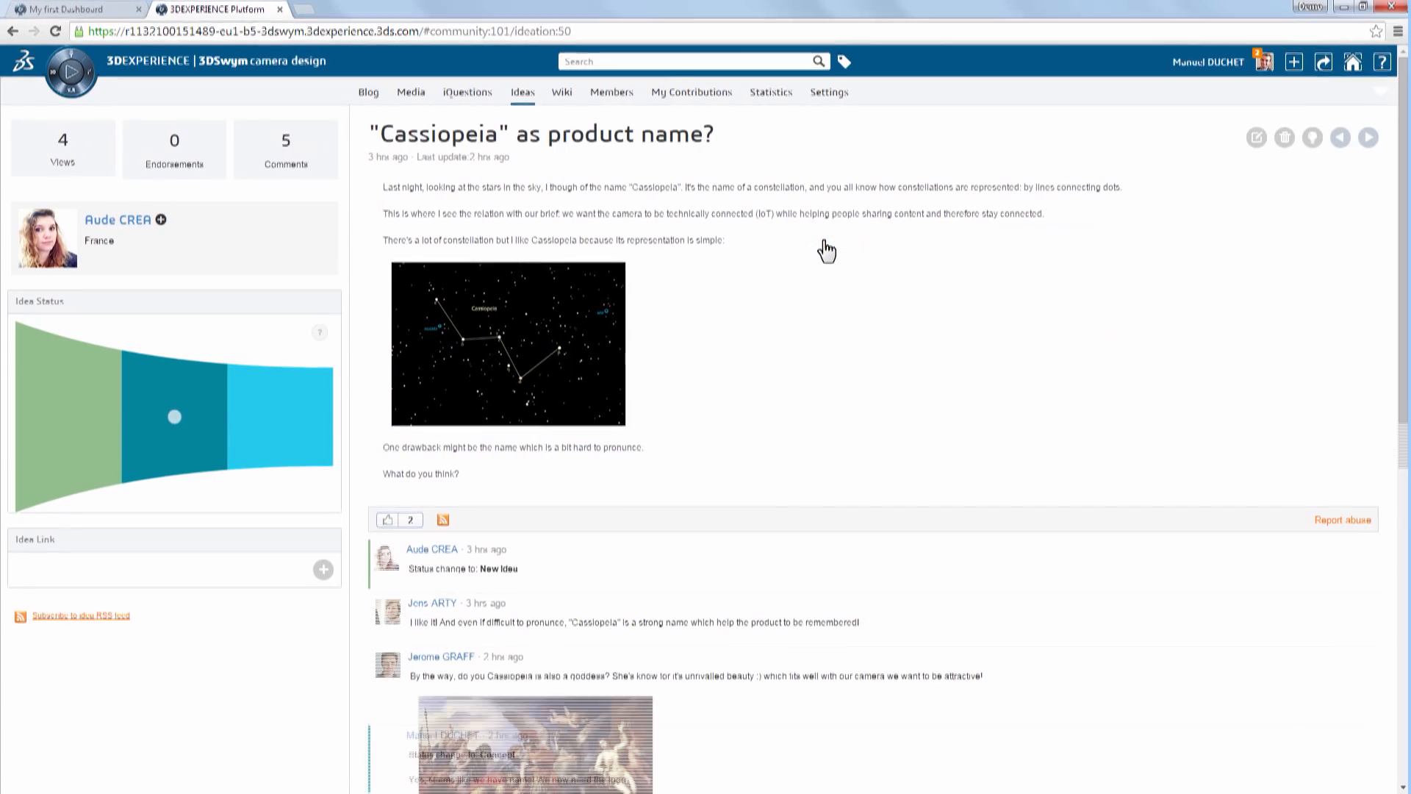
scroll(down, 3)
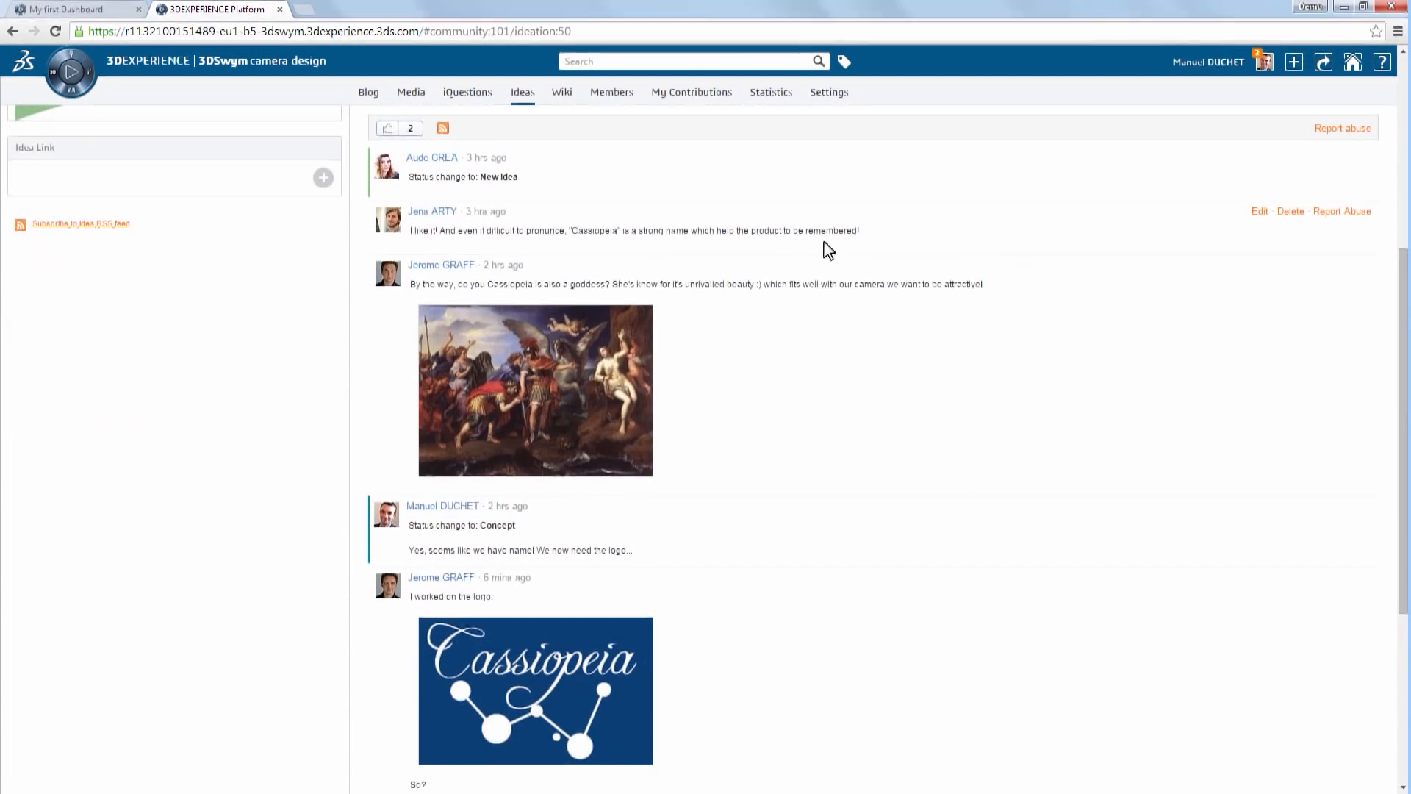
scroll(down, 3)
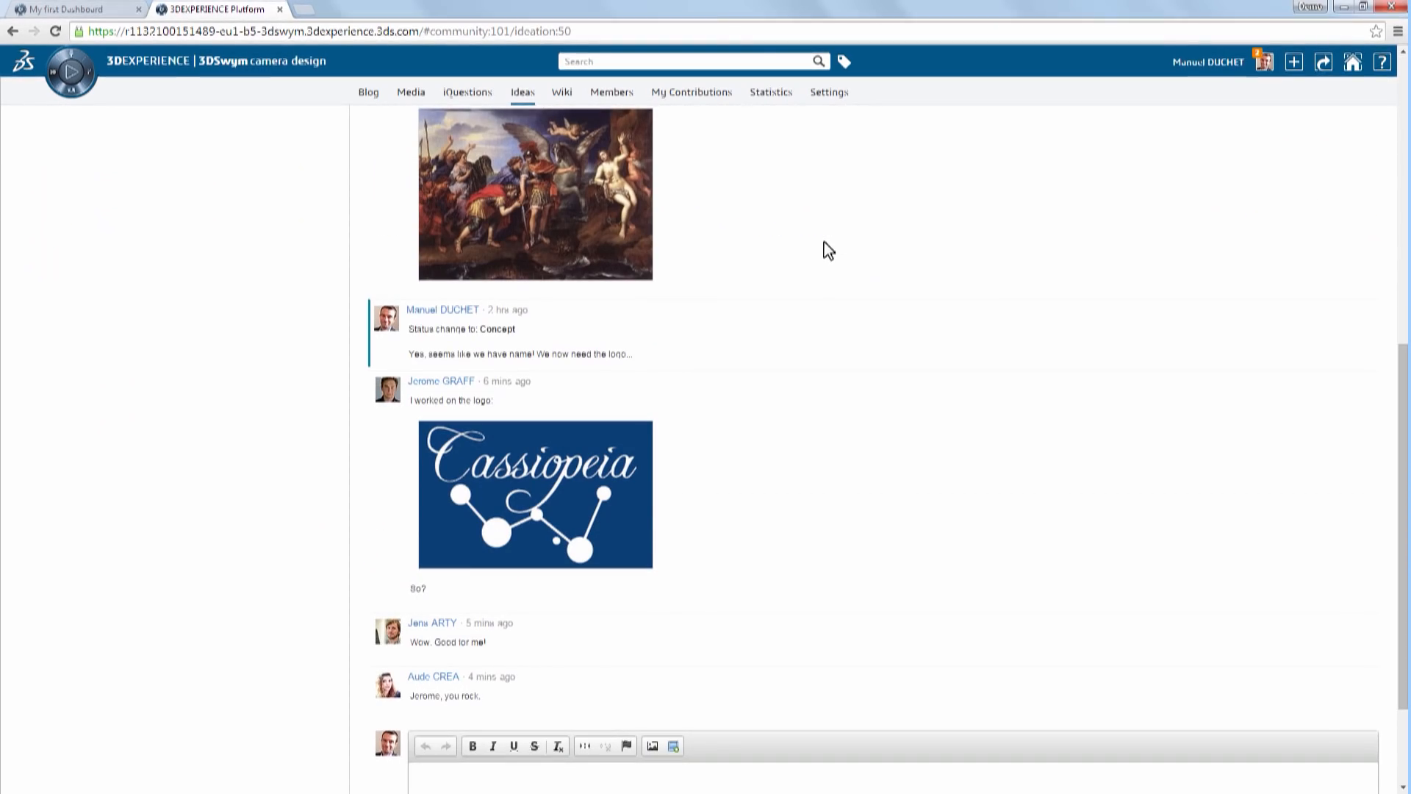
scroll(down, 3)
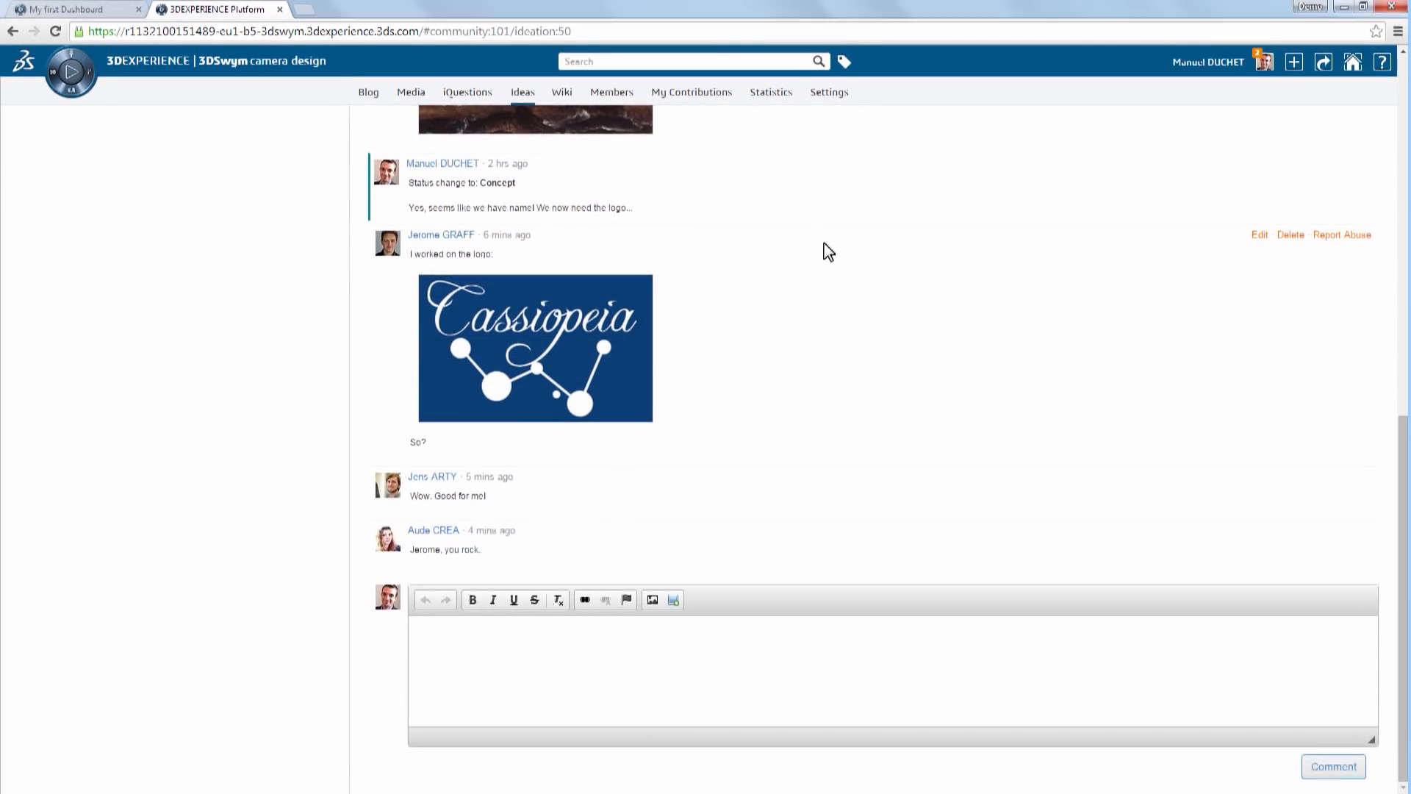
mouse_move(817, 352)
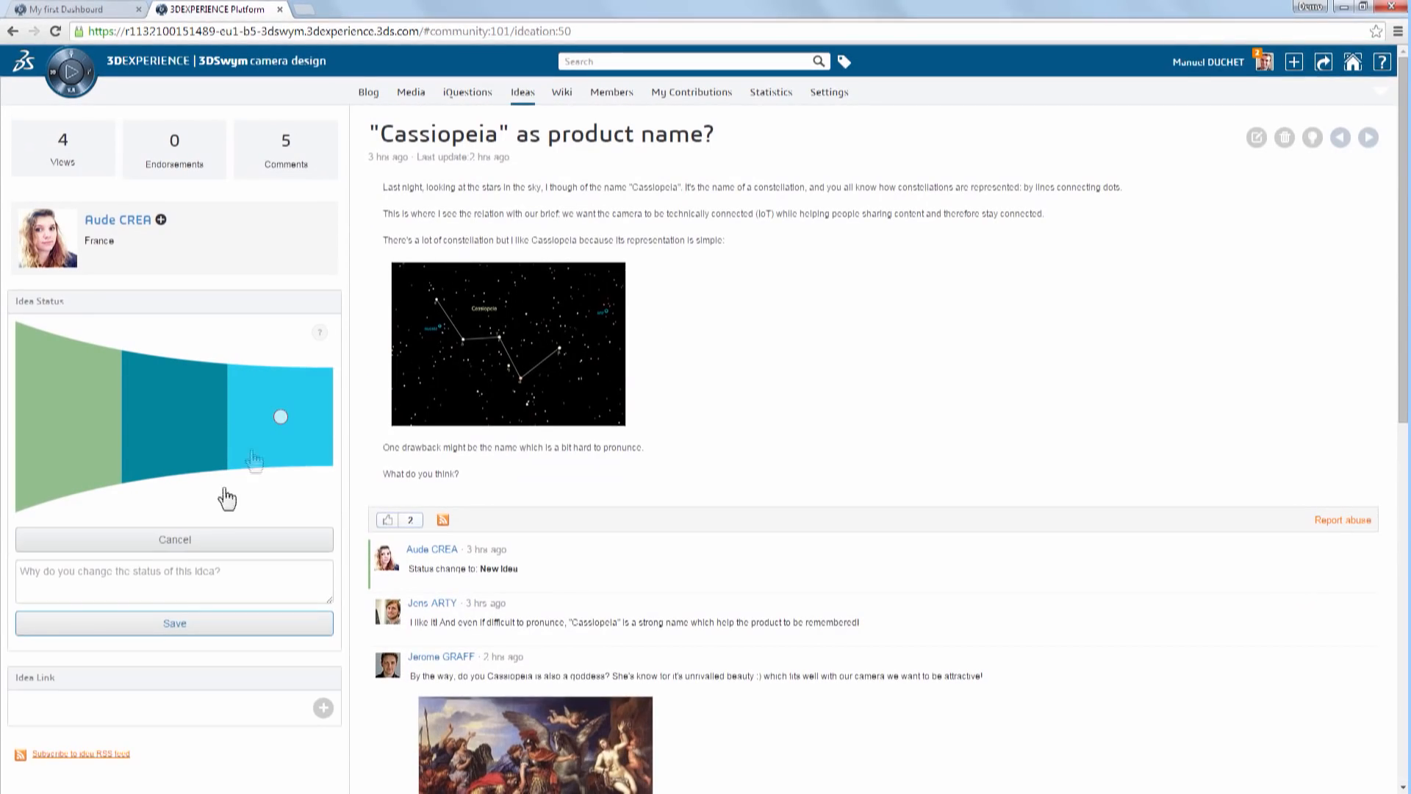
- Enter the status-change reason 'Looks like we're all happy with this logo!'
text(Looks like we're all happy)
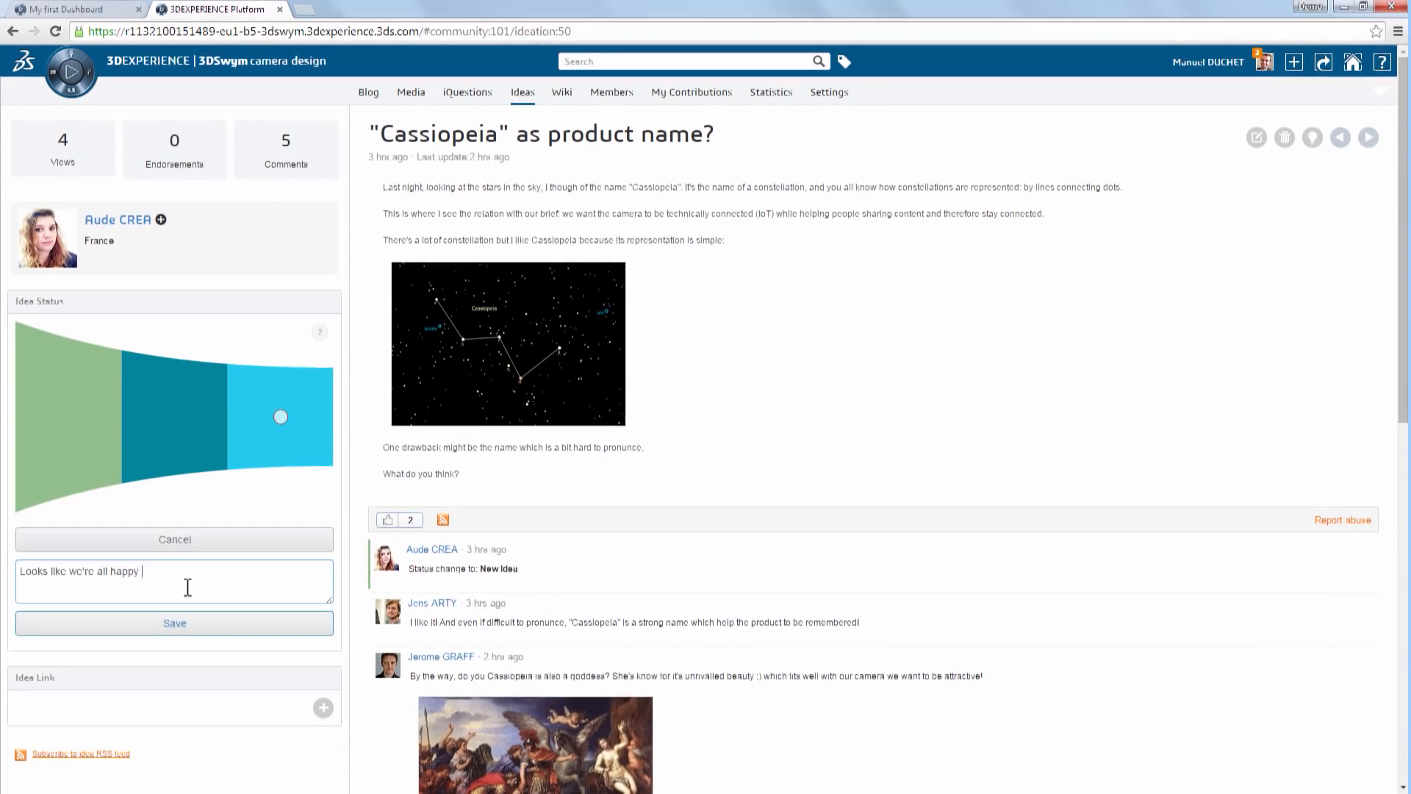
text(with this logo!)
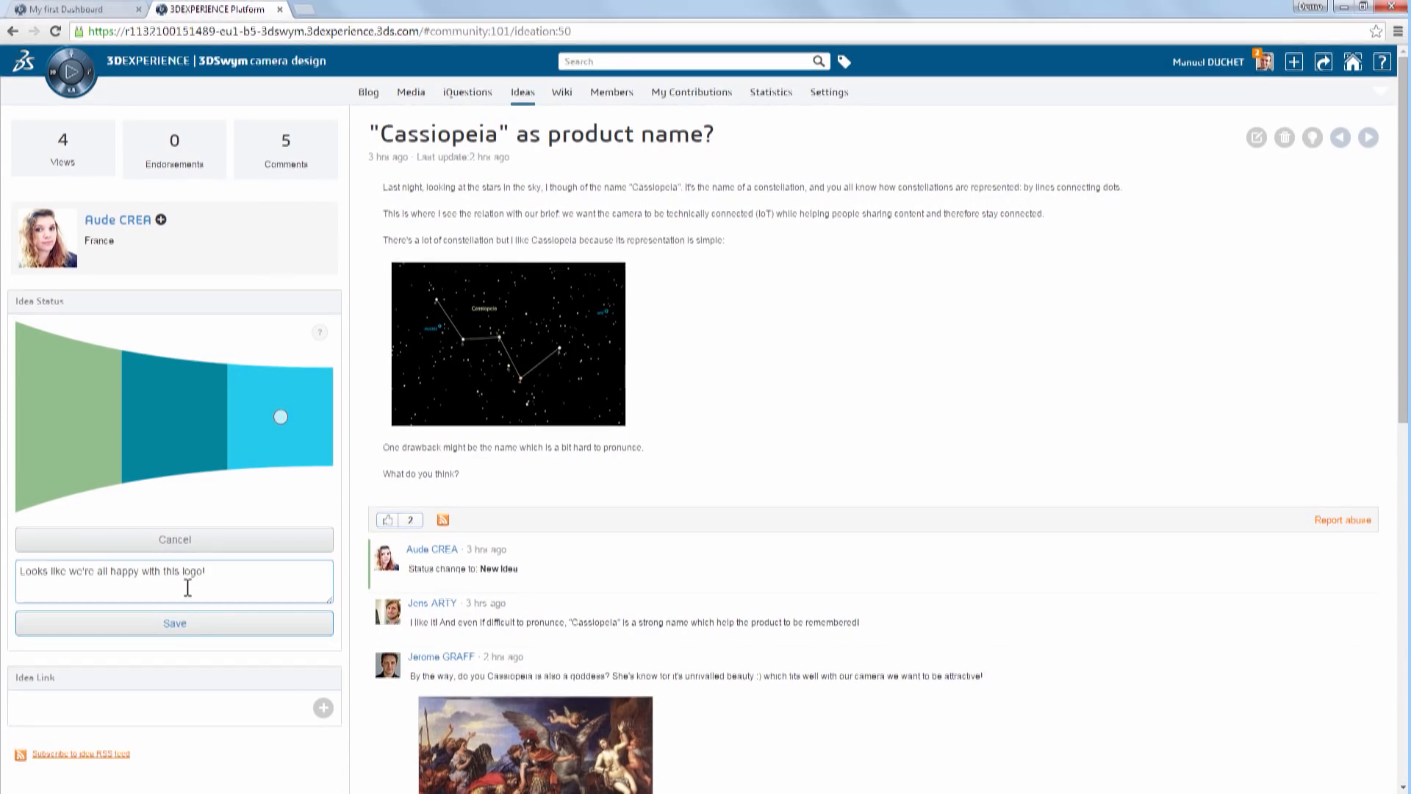